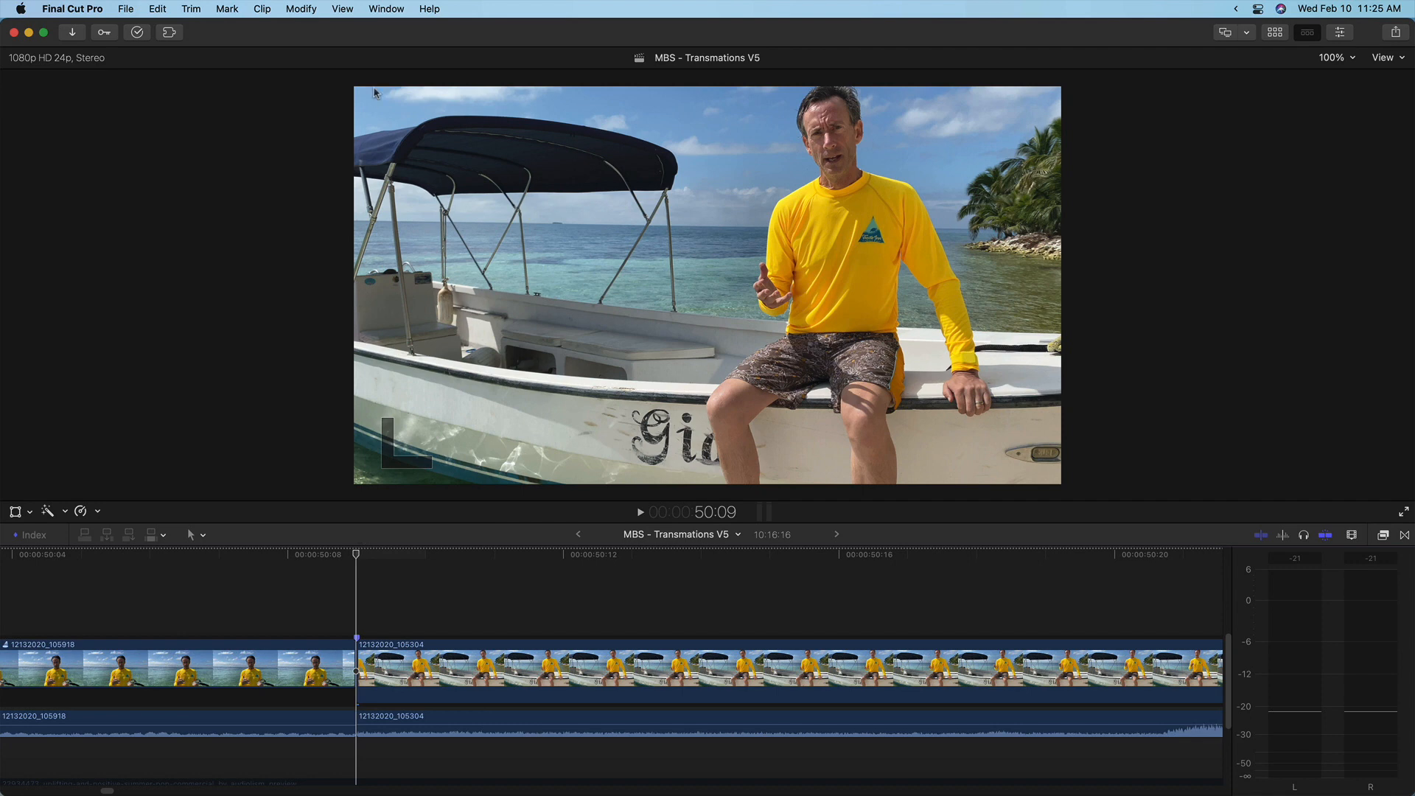
# - Zoom the timeline in until frame 00:00:50:09 to 50:10 fills nearly the full width
pyautogui.click(342, 9)
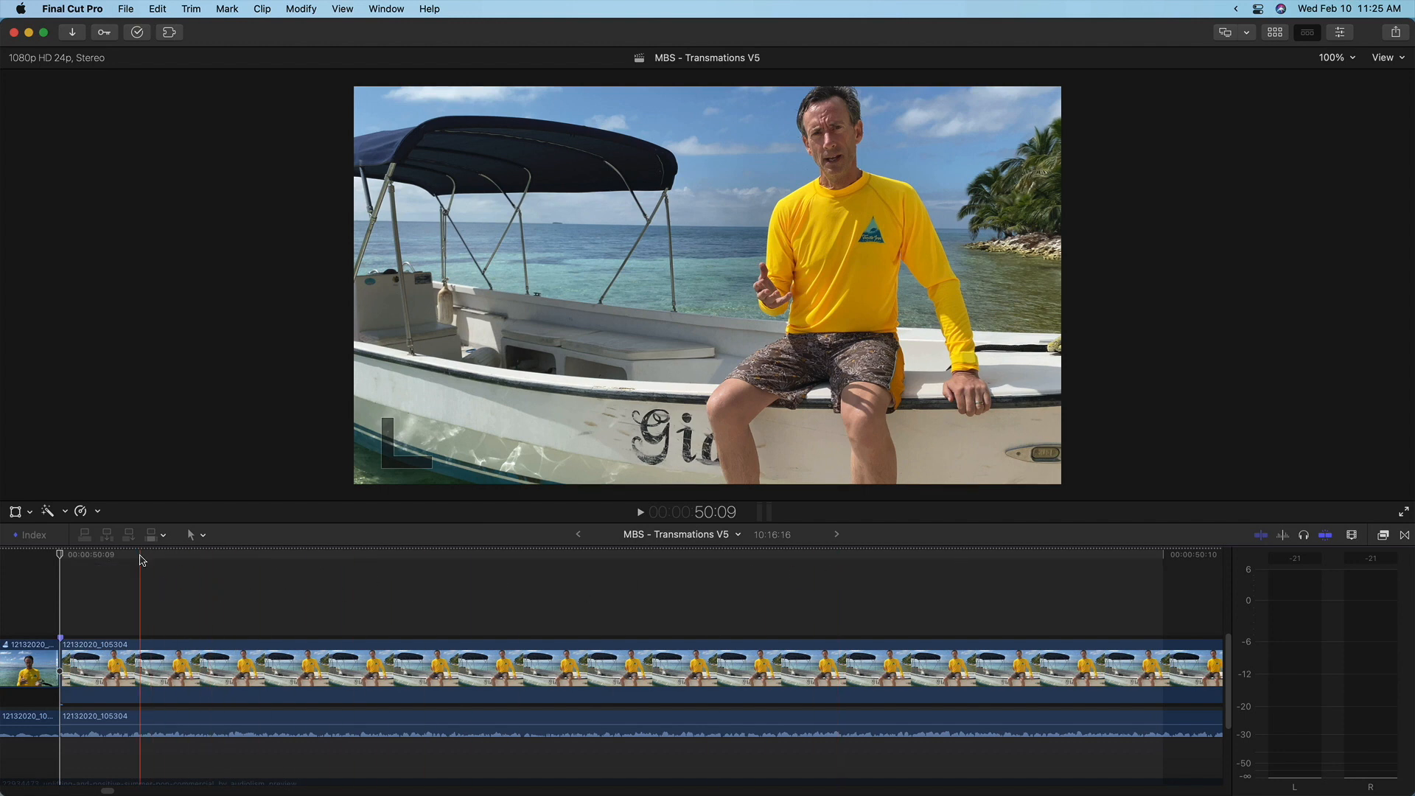
# - Select the second clip's audio within the single frame and nudge it left by a subframe
pyautogui.click(201, 575)
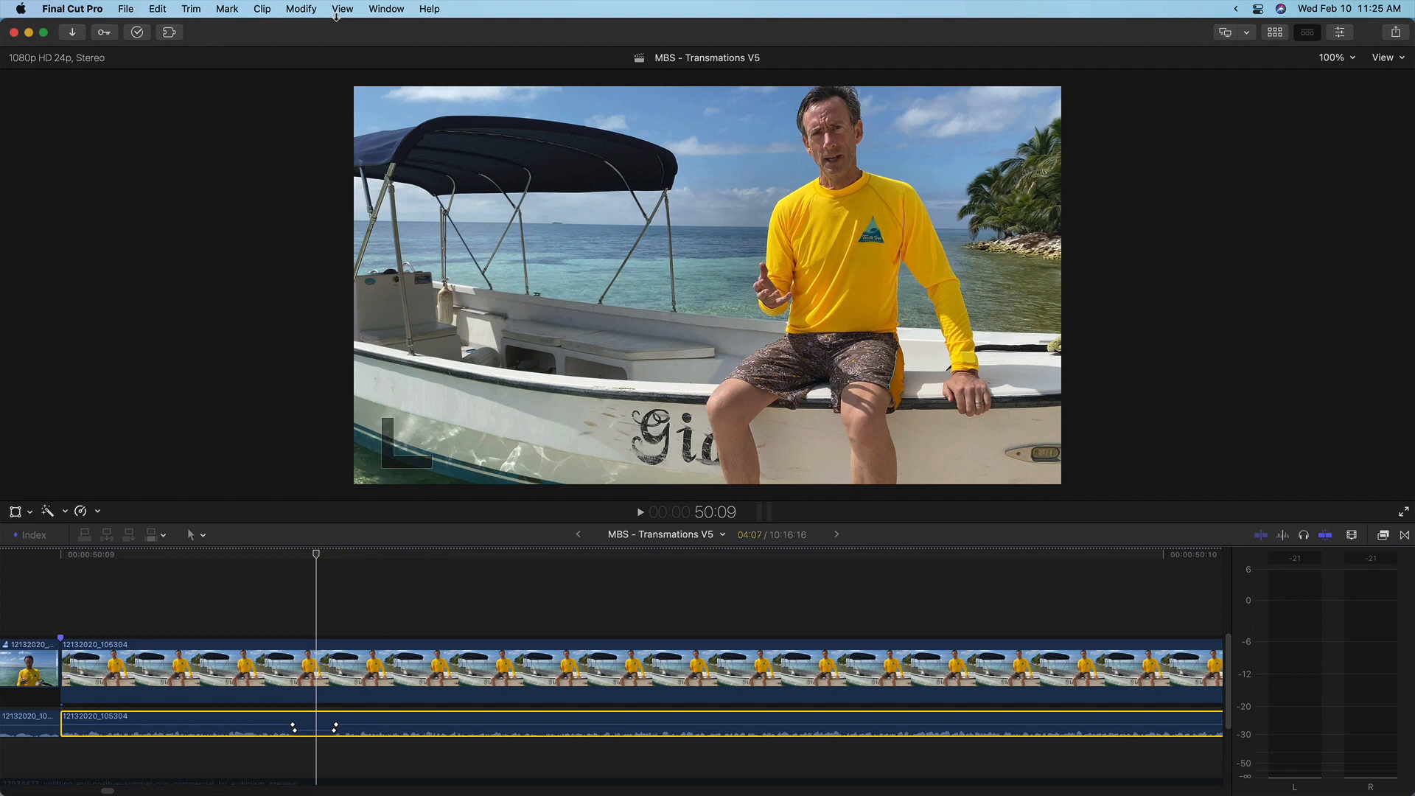
pyautogui.click(190, 8)
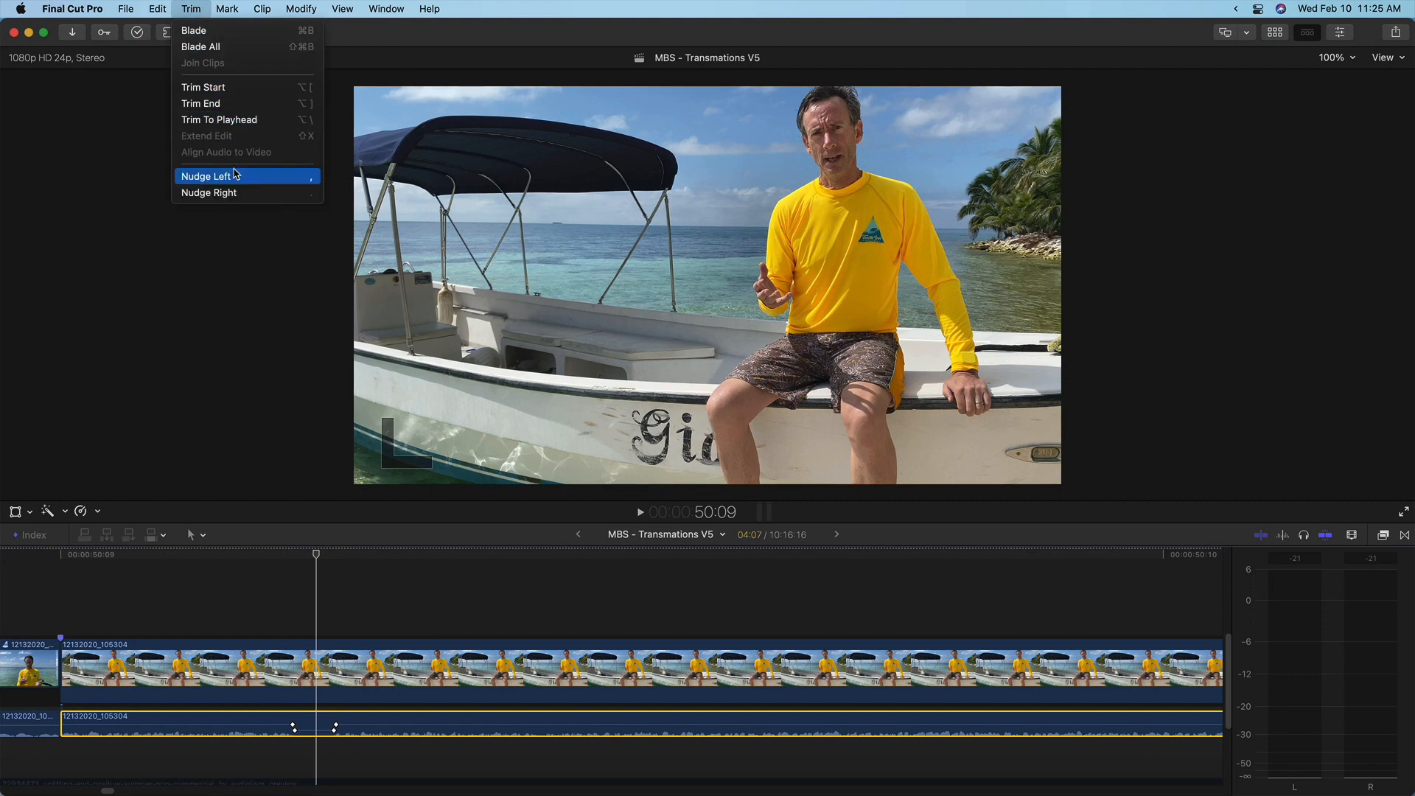
pyautogui.click(218, 176)
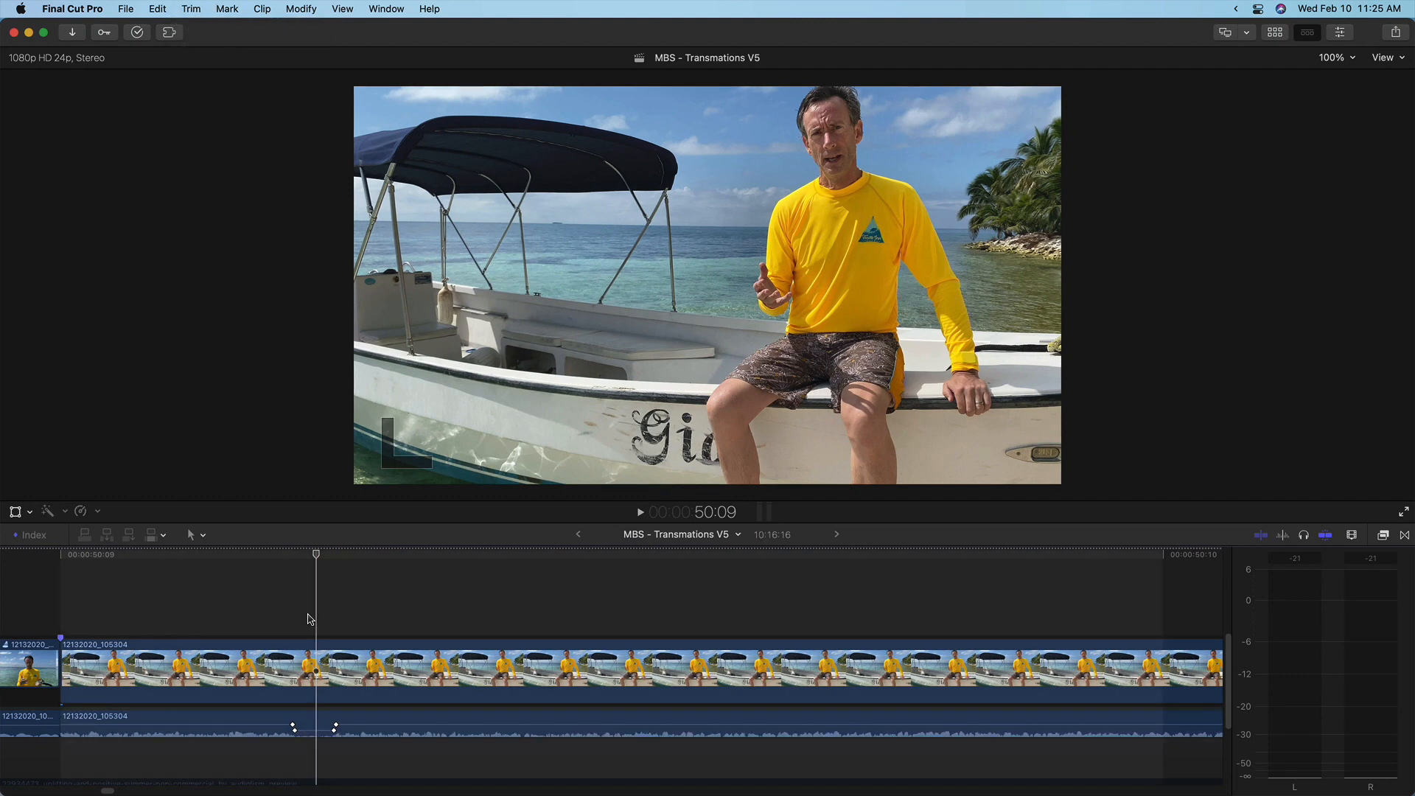